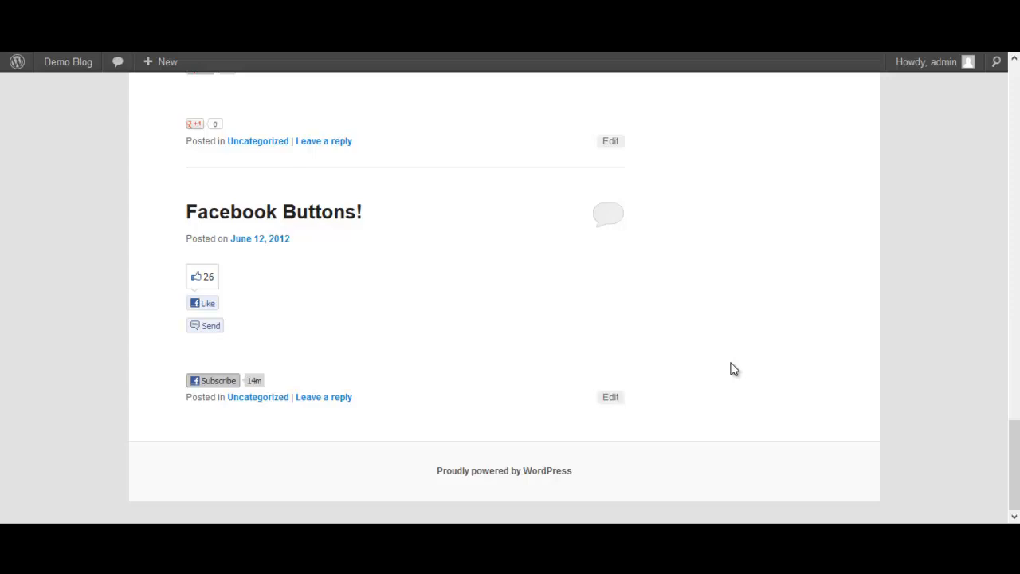
pyautogui.moveTo(270, 323)
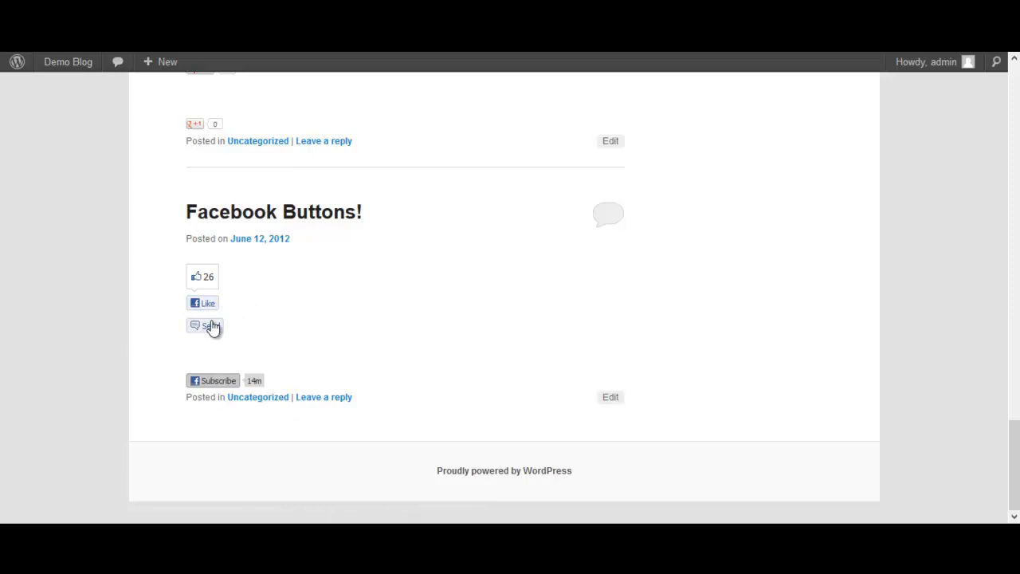
pyautogui.moveTo(210, 302)
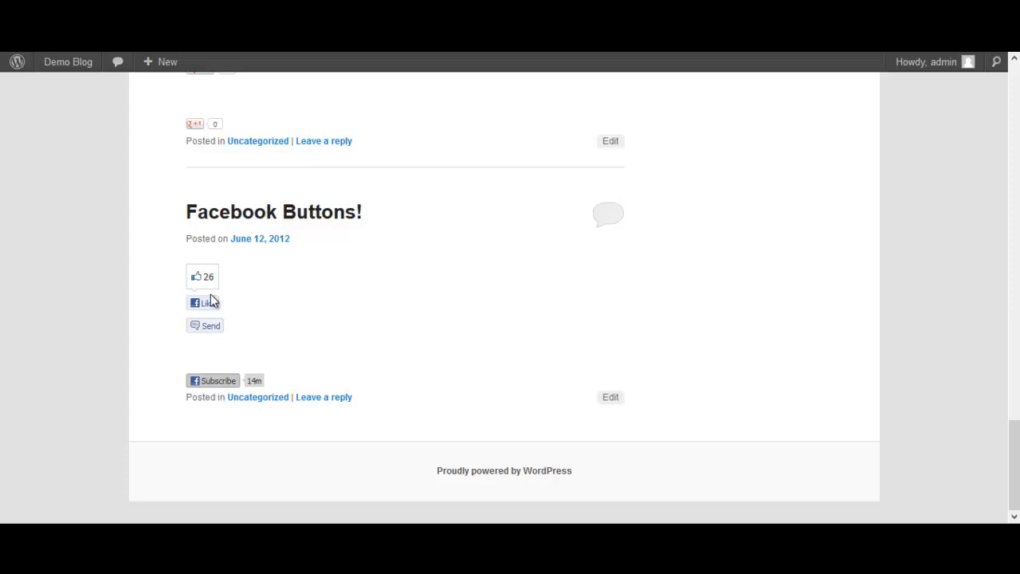
# Start a blank post via Posts > Add New and open the WP SharePoint dialog.
pyautogui.scroll(3)
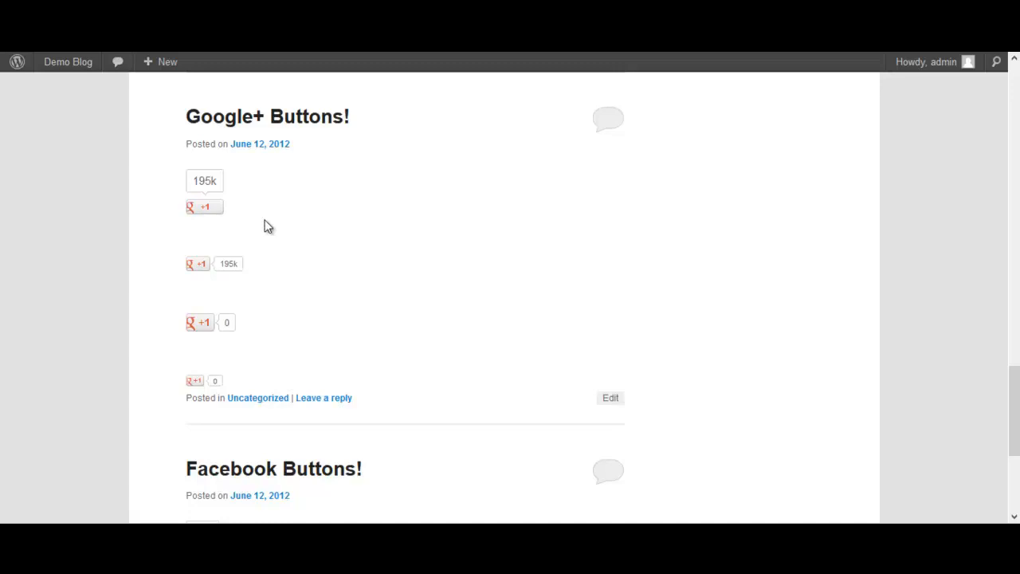
pyautogui.moveTo(309, 298)
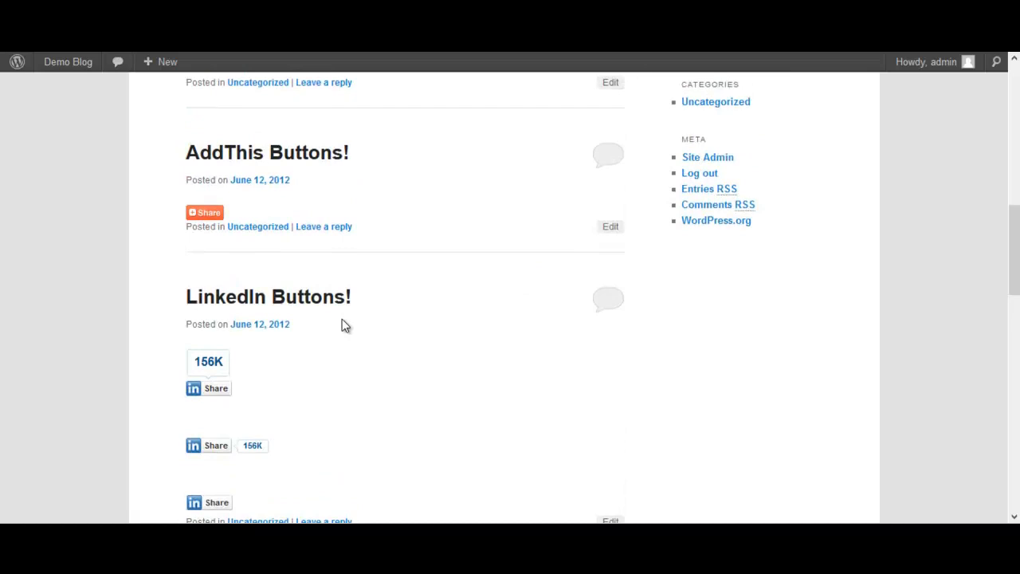
pyautogui.click(204, 212)
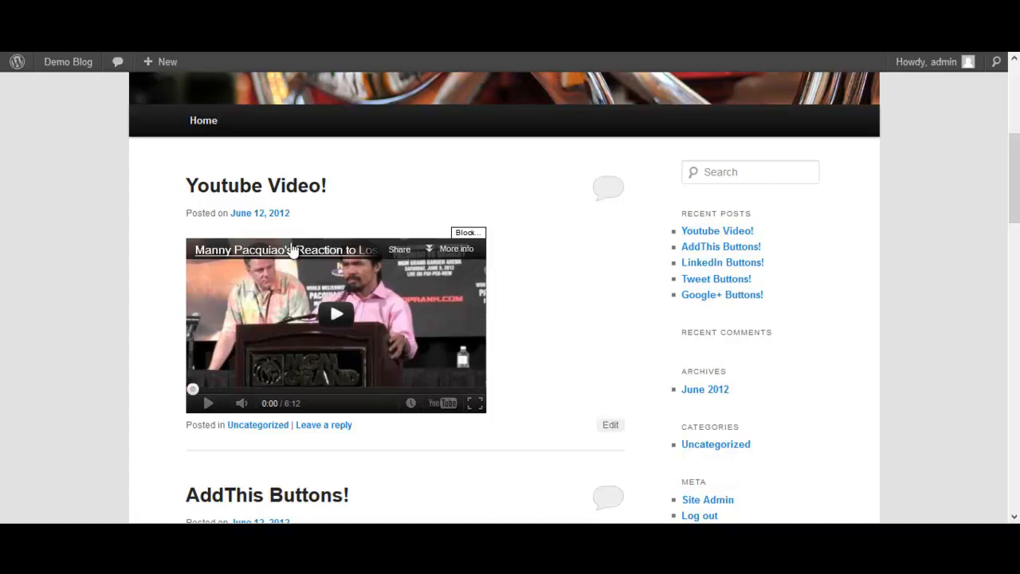
pyautogui.scroll(-3)
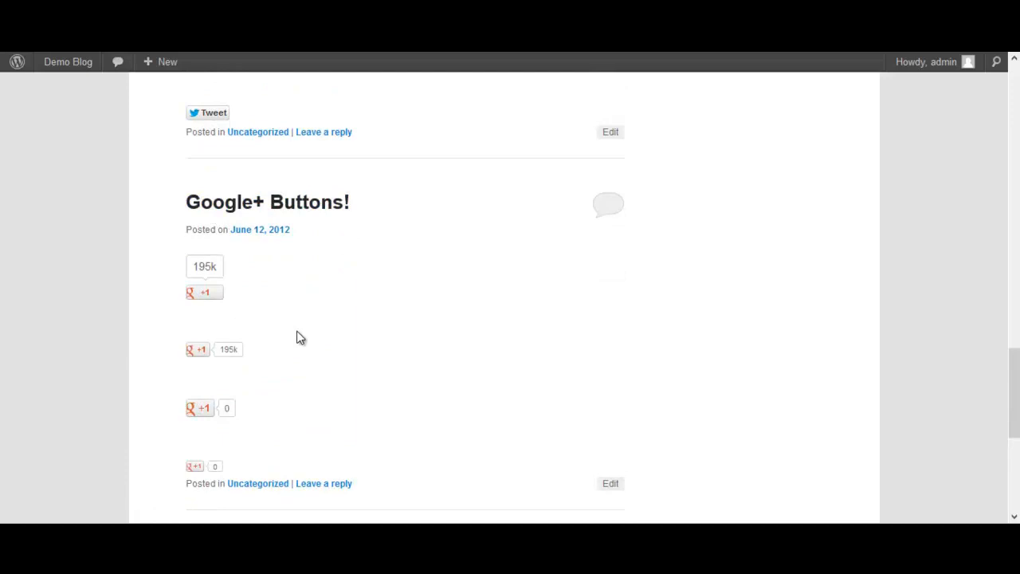
pyautogui.scroll(-3)
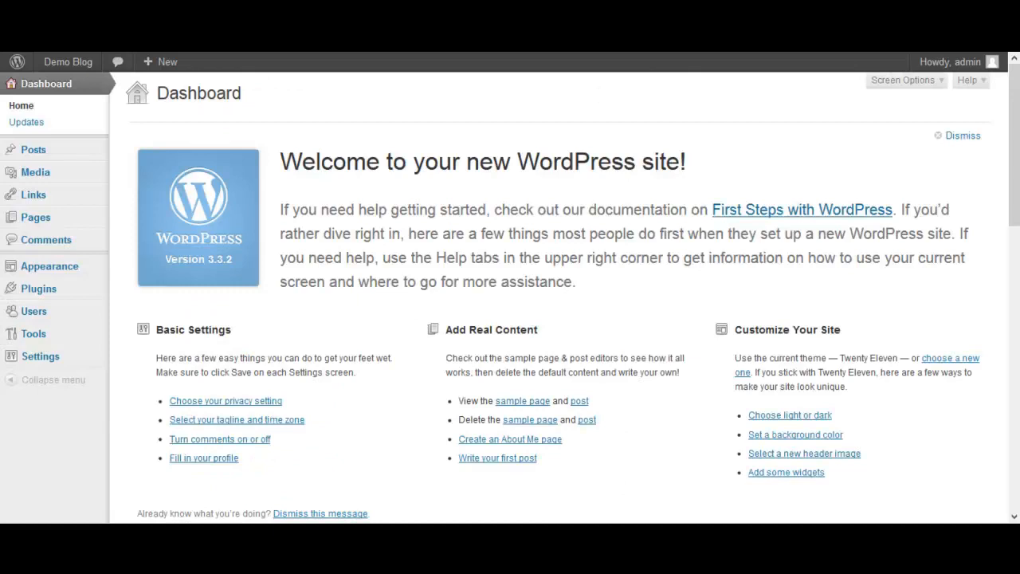
pyautogui.moveTo(34, 149)
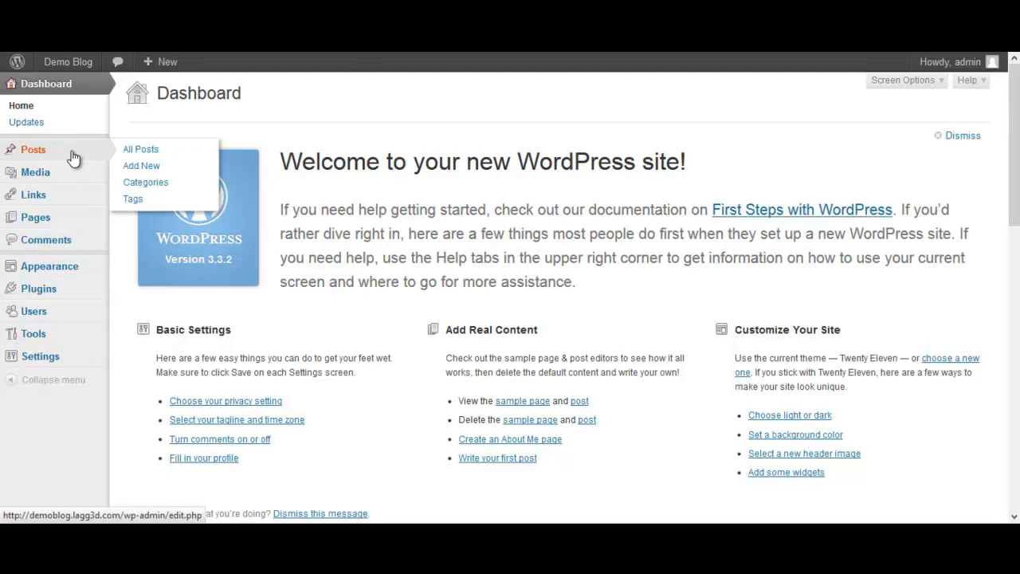
pyautogui.click(141, 166)
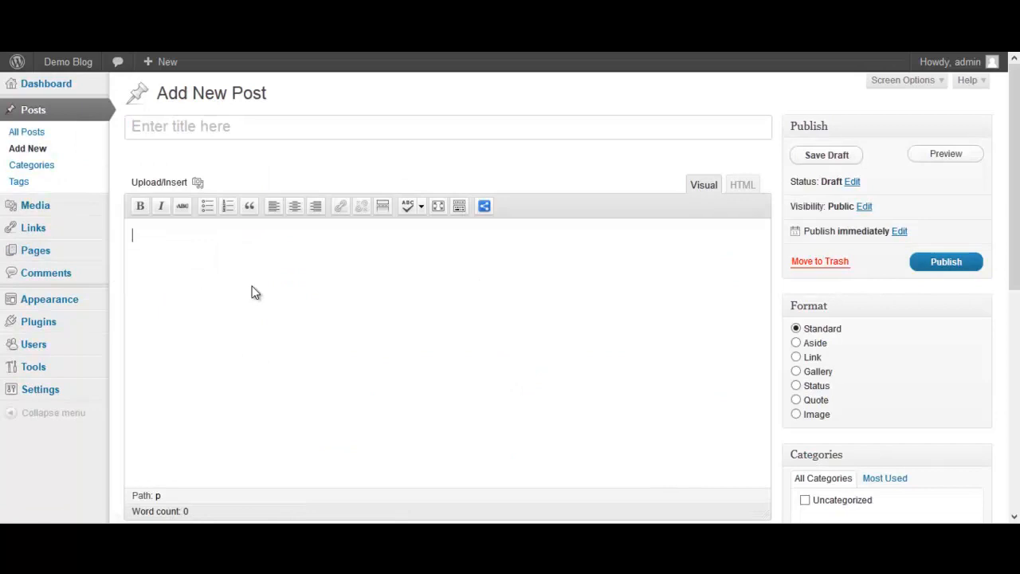
pyautogui.click(483, 205)
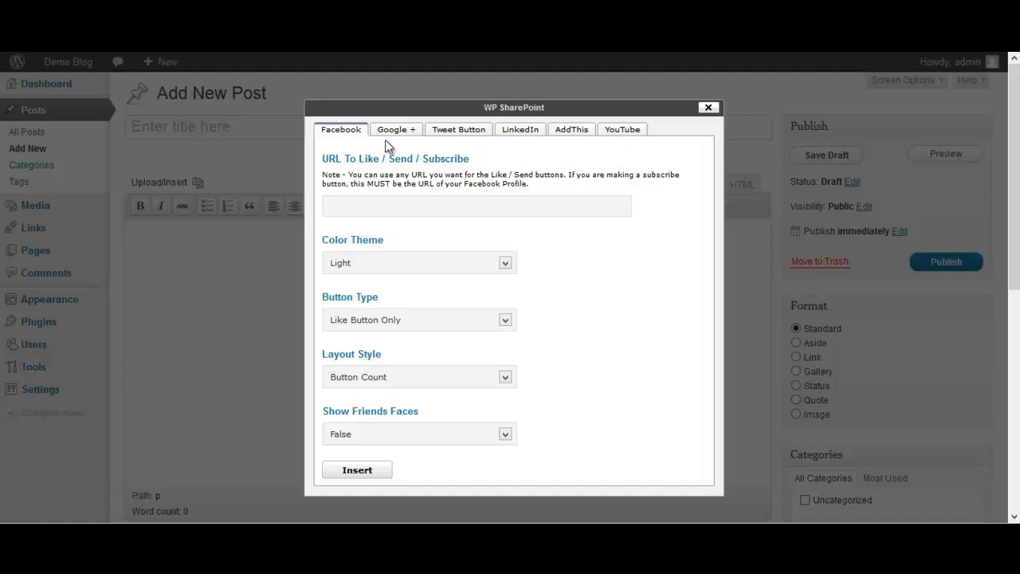
# Give the Facebook Like button Box Count layout, show friends' faces, and start entering its URL.
pyautogui.click(622, 129)
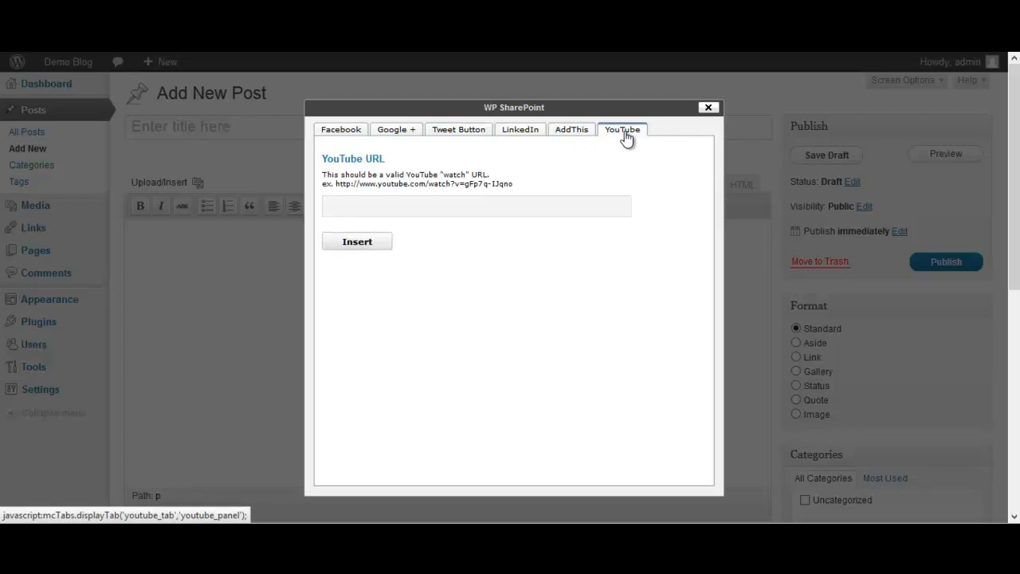
pyautogui.click(340, 129)
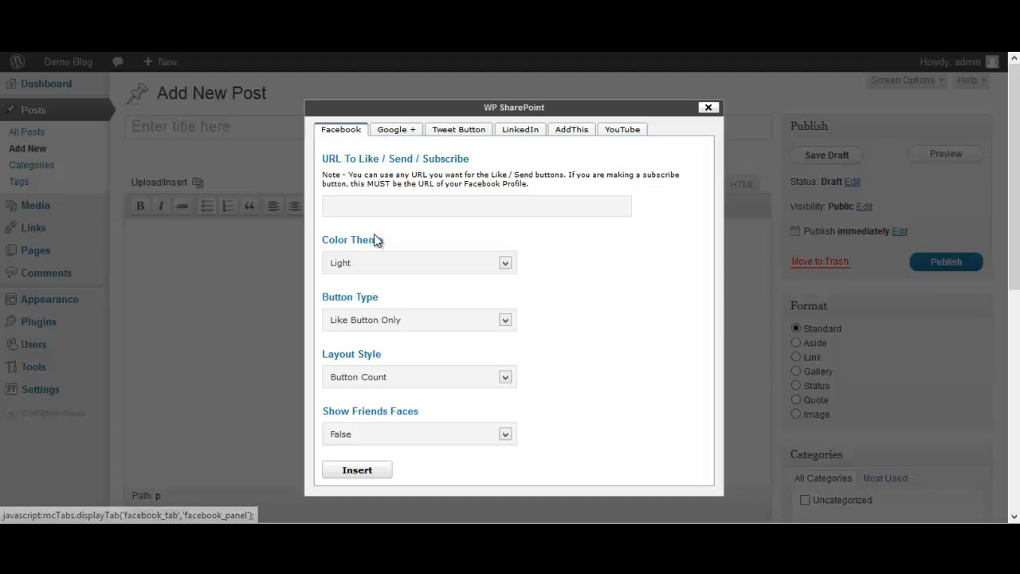
pyautogui.click(475, 205)
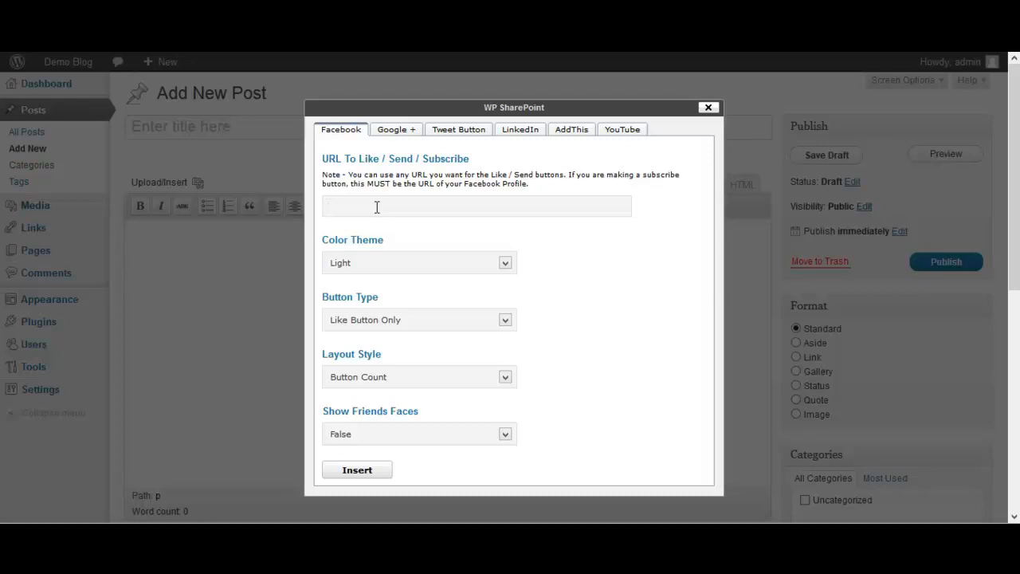
pyautogui.scroll(-3)
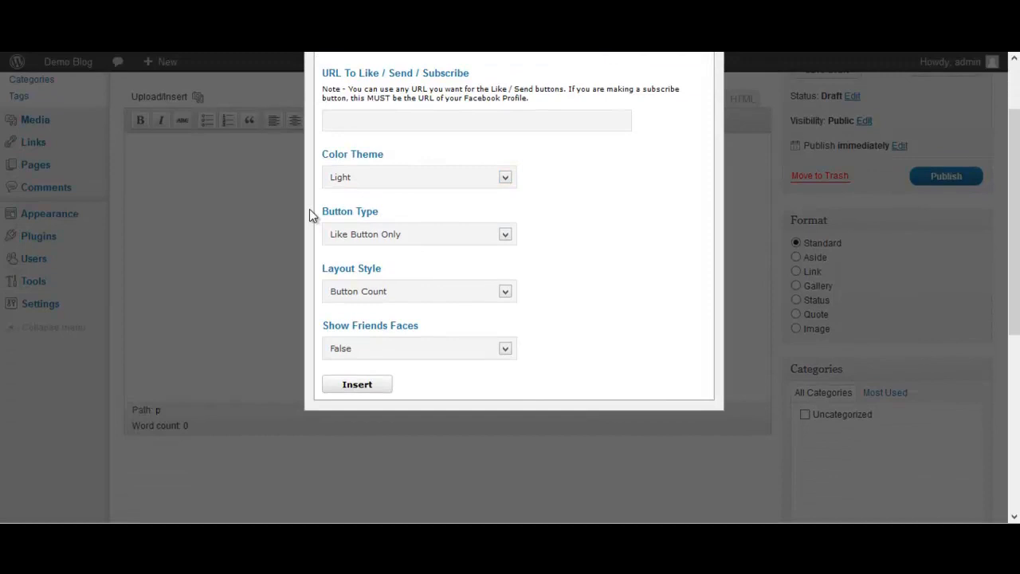
pyautogui.click(419, 233)
pyautogui.write('g')
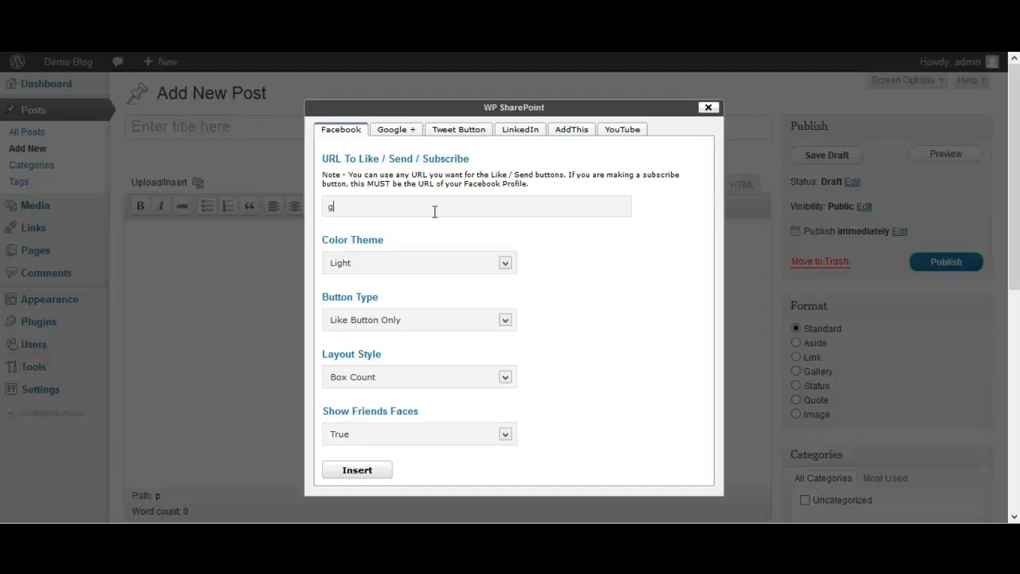
pyautogui.click(357, 470)
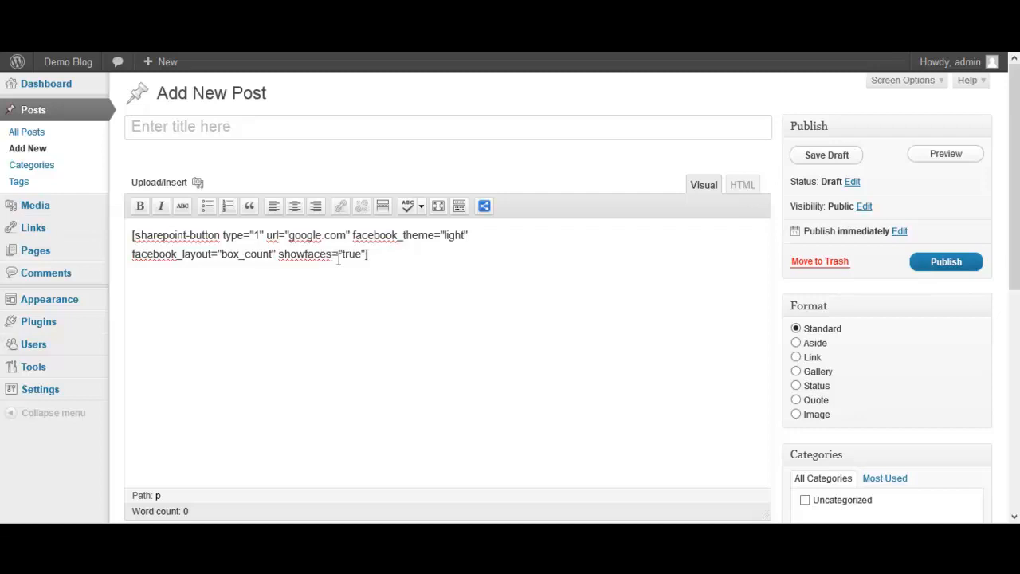
# Add the body text 'This is my post.', title it 'Demo Post', and publish.
pyautogui.write('This is my post.')
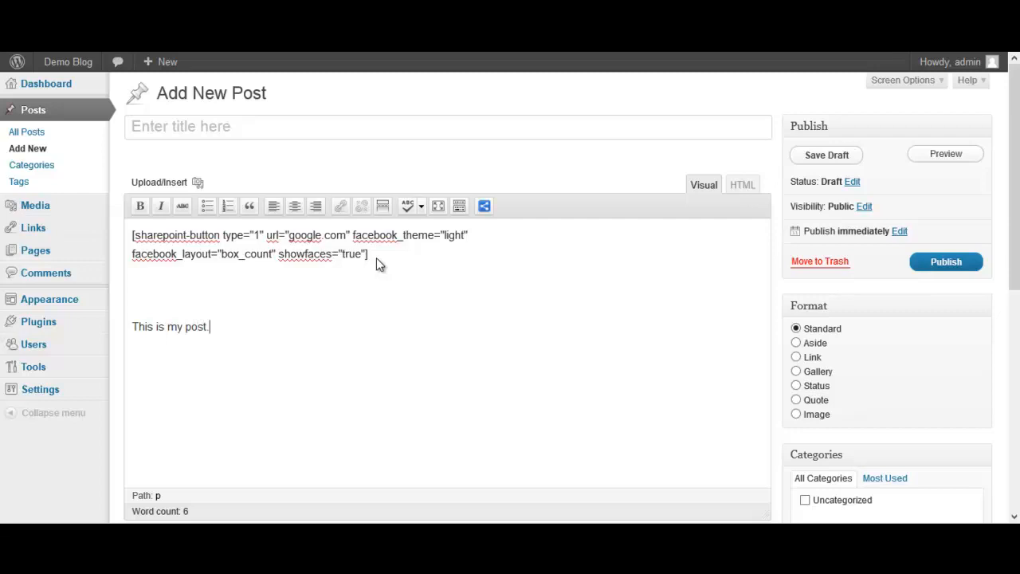
pyautogui.write('Demo Post')
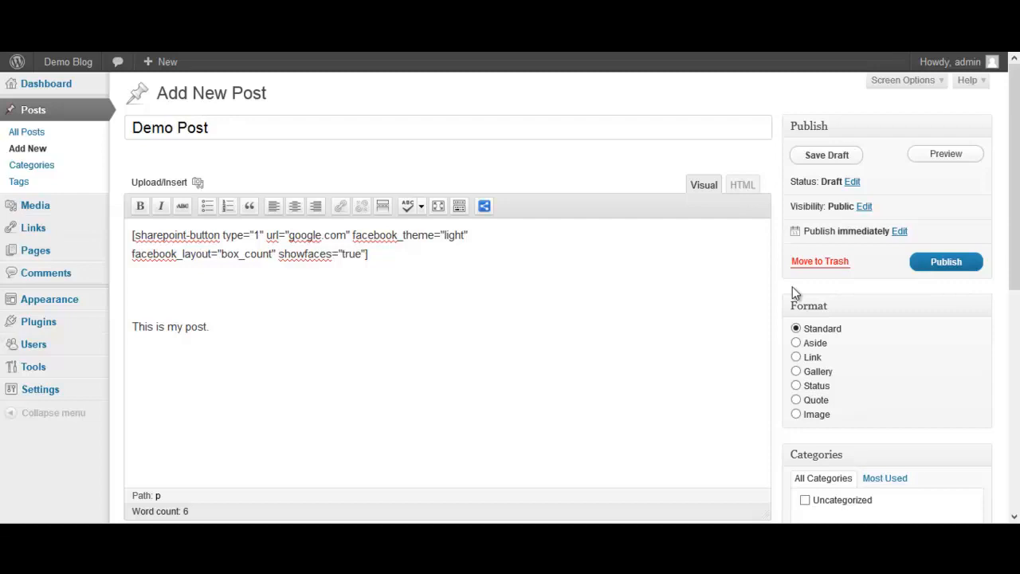
pyautogui.click(946, 261)
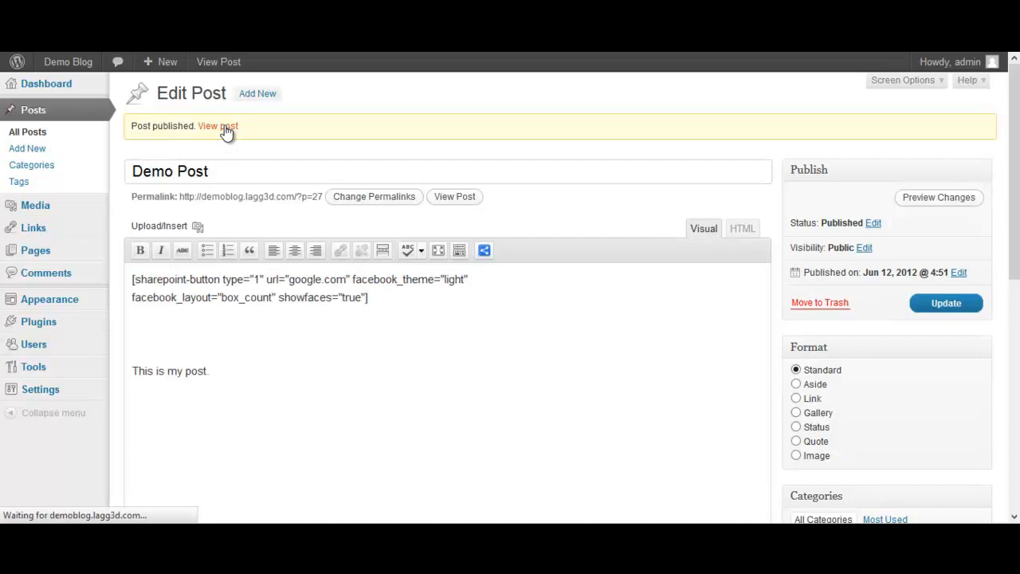
# View the published Demo Post on the live blog.
pyautogui.click(218, 126)
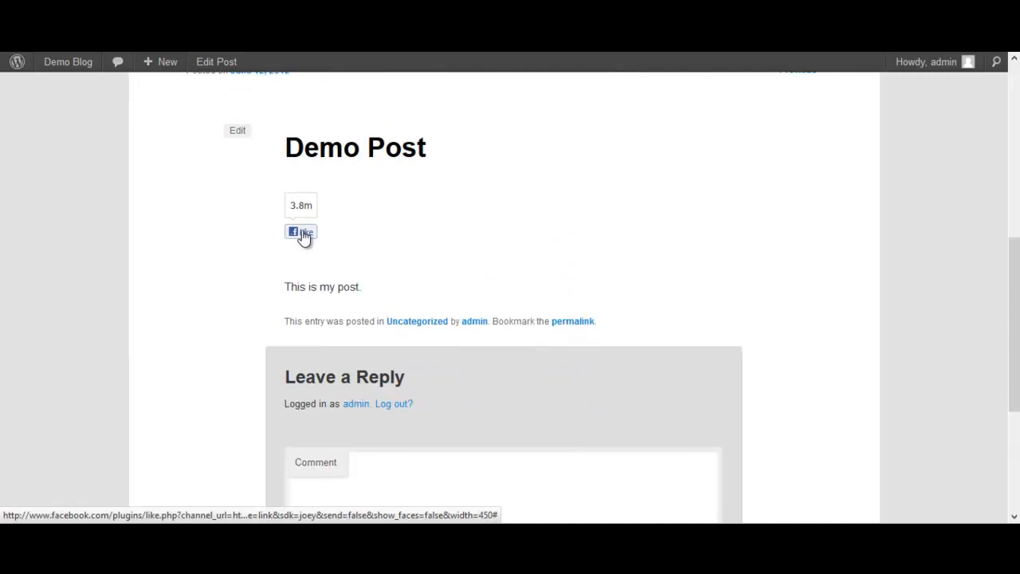
pyautogui.moveTo(311, 311)
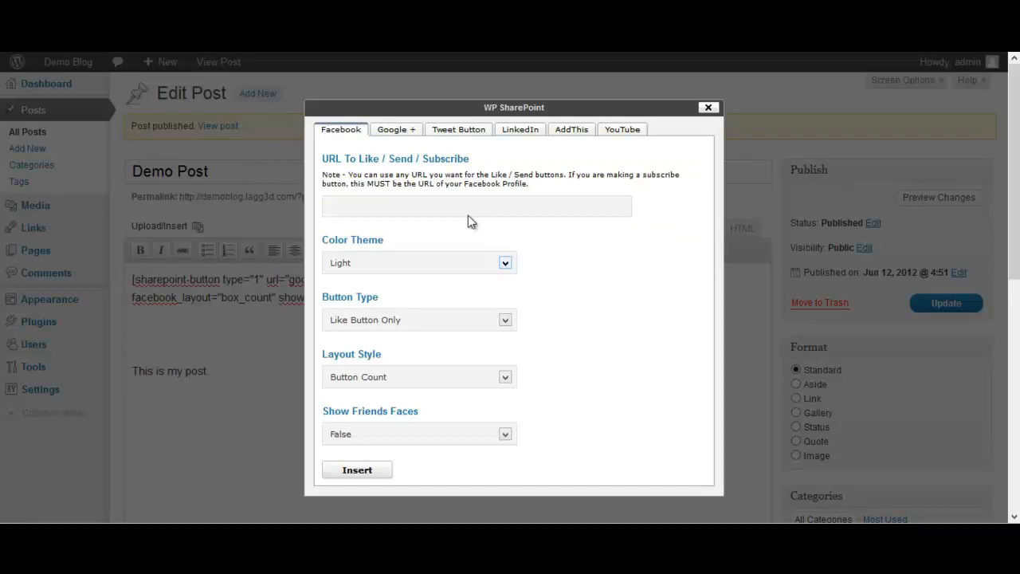
# Set up a Google +1 button with Tall layout and the +1 count shown.
pyautogui.click(396, 129)
pyautogui.write('google.')
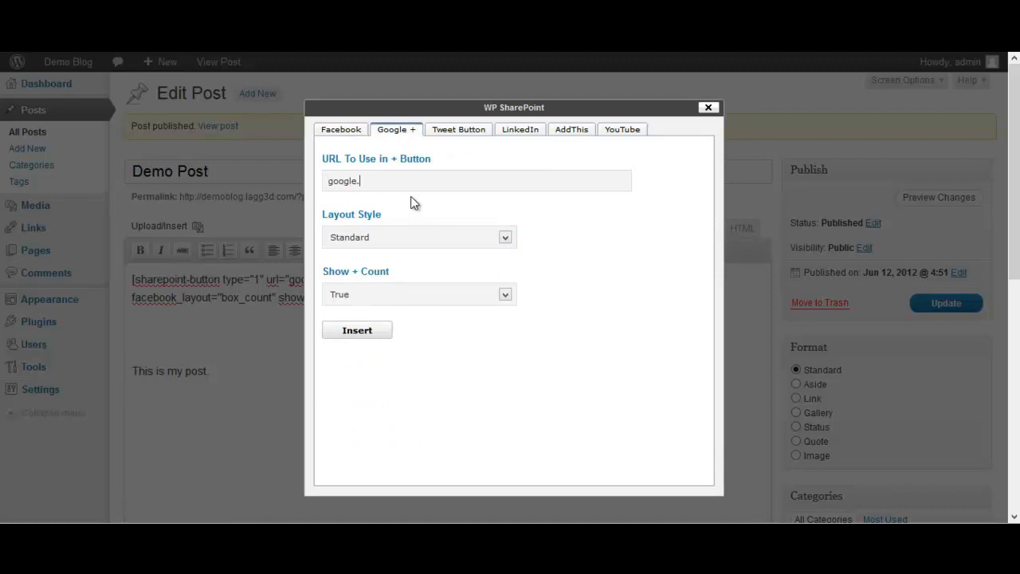
pyautogui.click(504, 237)
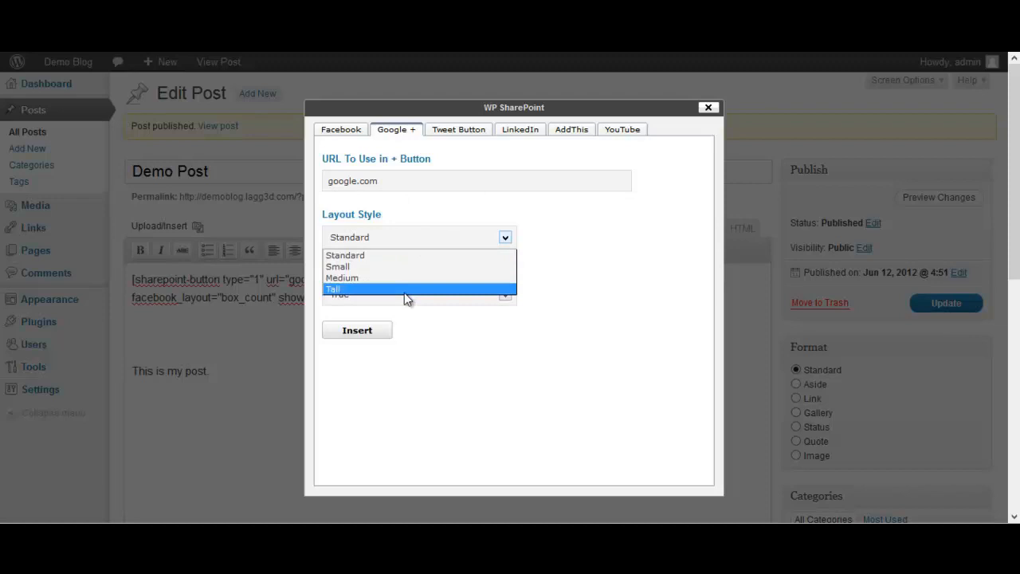
pyautogui.click(333, 288)
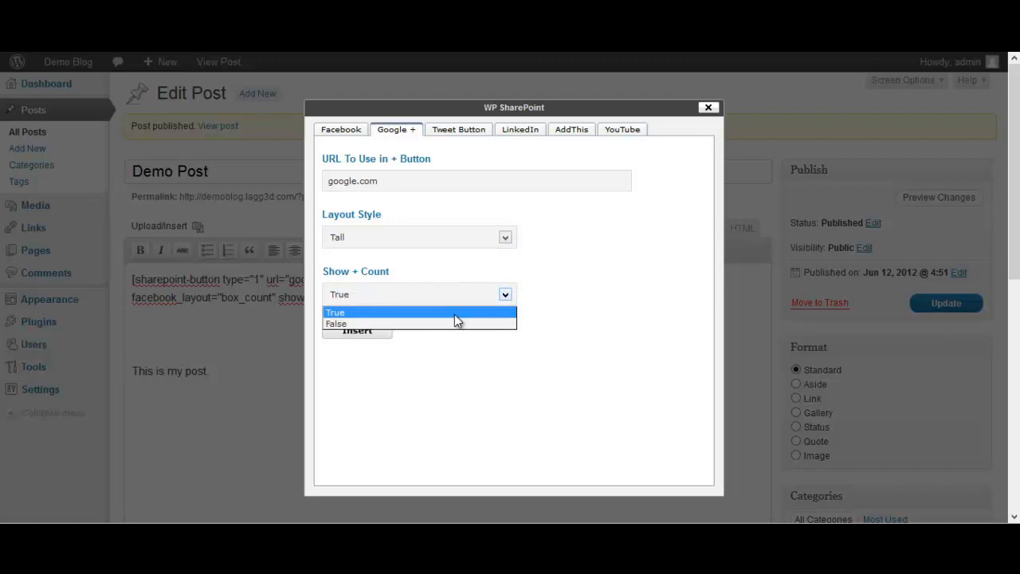
pyautogui.click(356, 330)
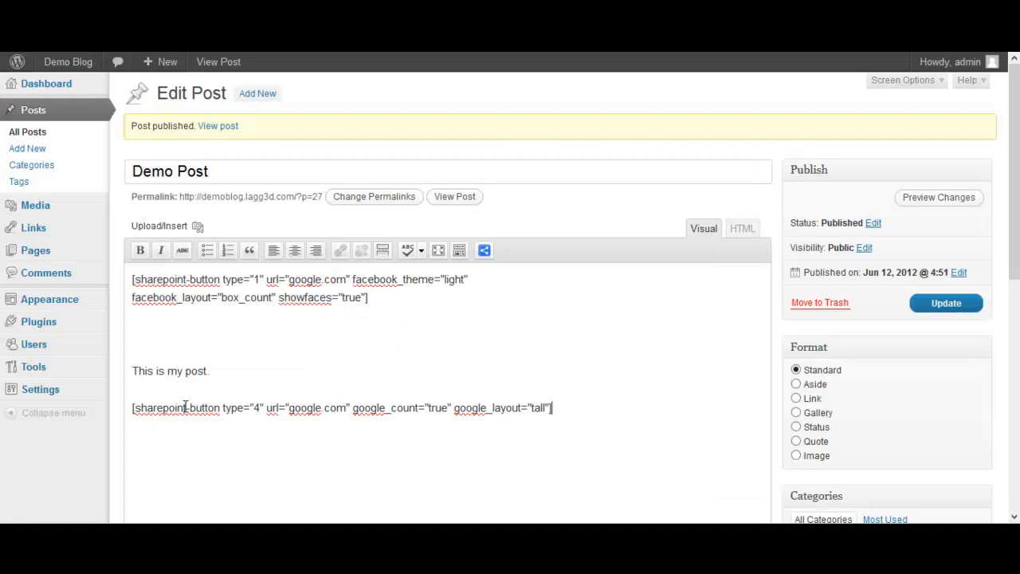
pyautogui.click(484, 250)
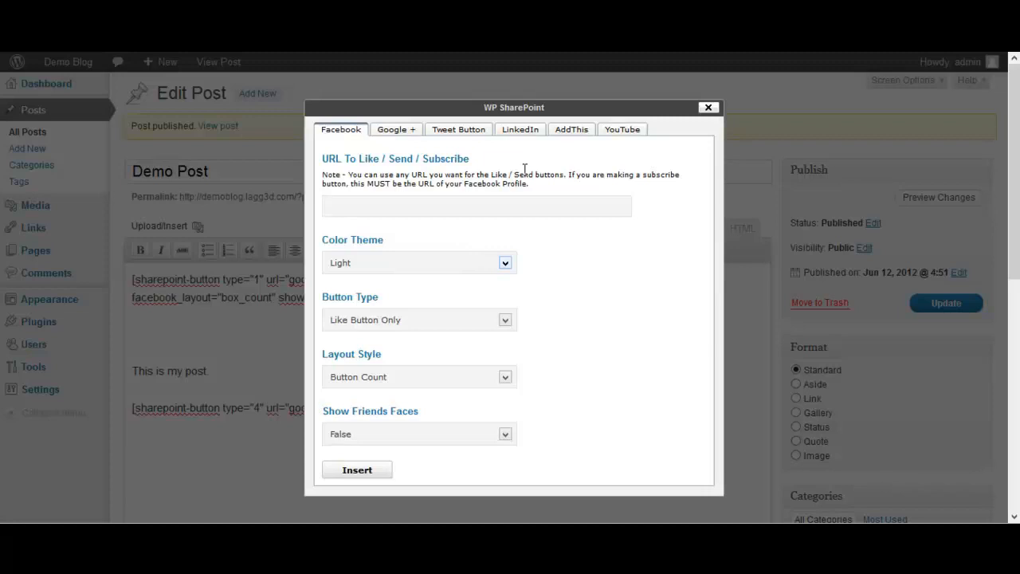
# Insert a Tweet button shortcode with horizontal count and update the post.
pyautogui.click(458, 129)
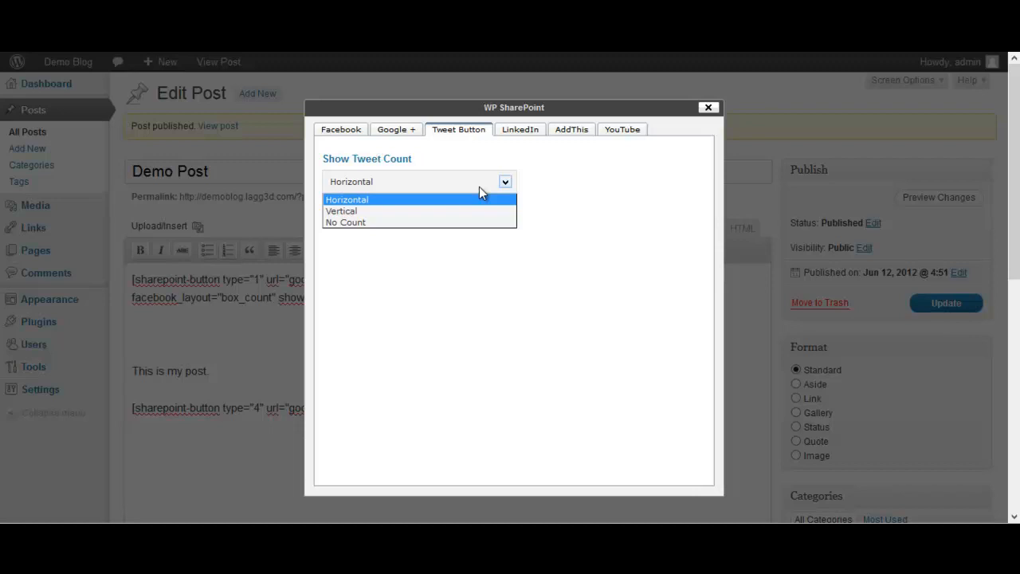
pyautogui.click(346, 199)
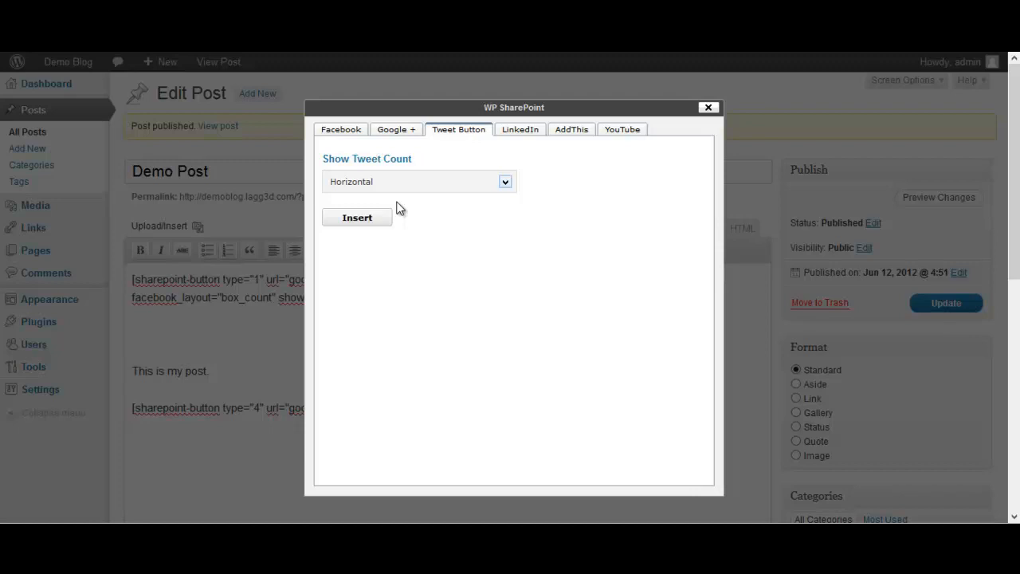
pyautogui.click(357, 217)
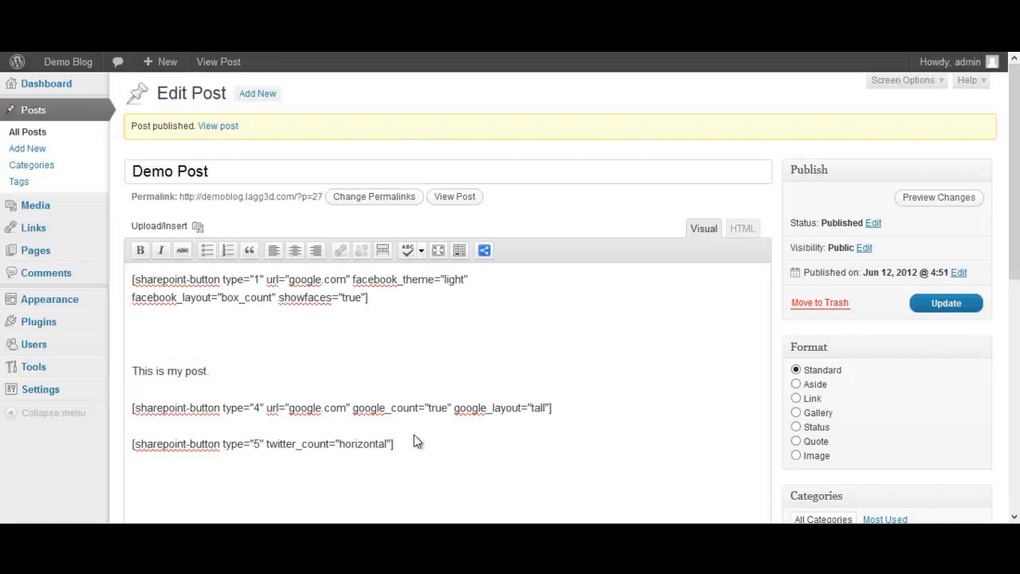
pyautogui.click(946, 303)
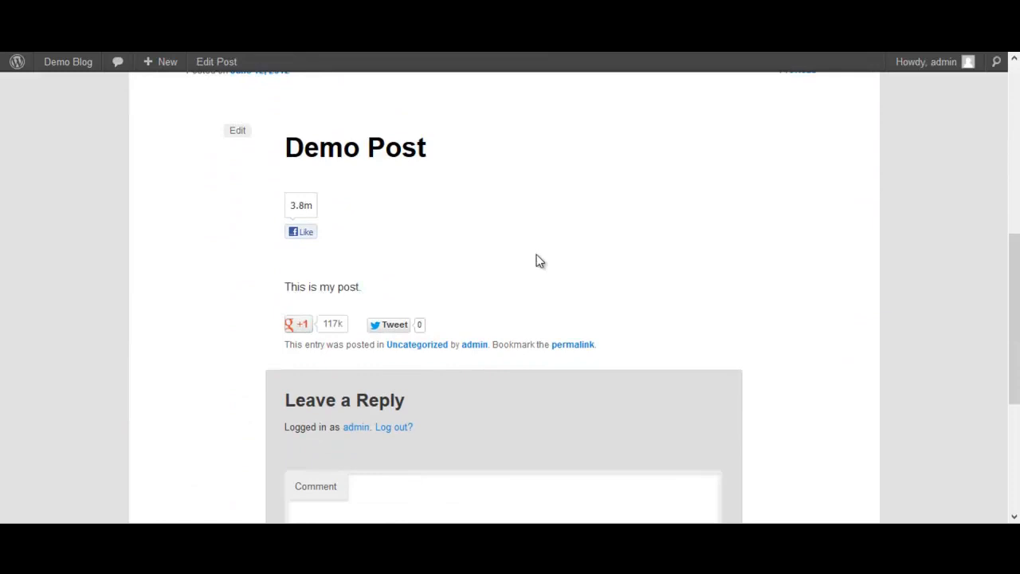
pyautogui.moveTo(428, 231)
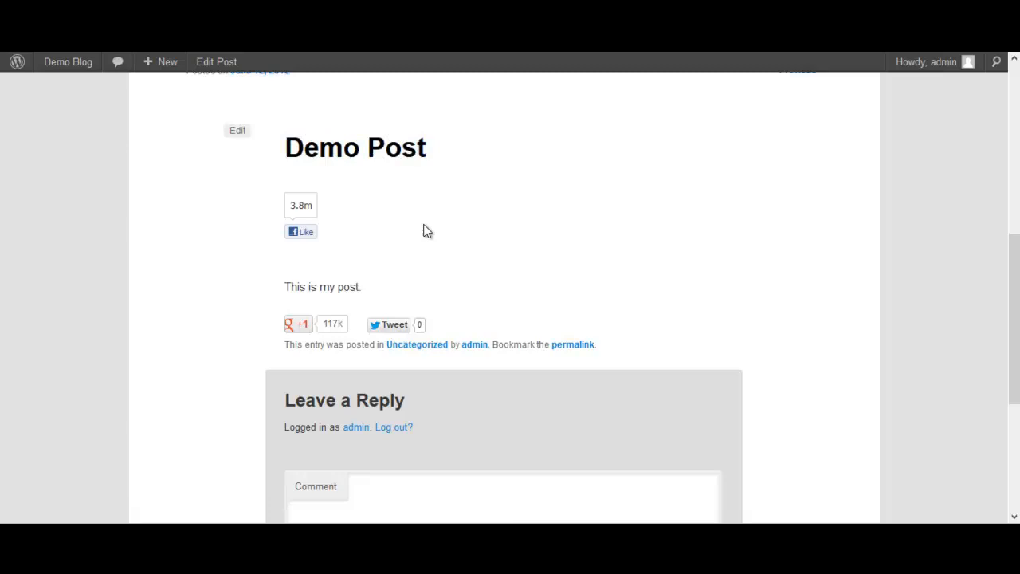
pyautogui.moveTo(265, 327)
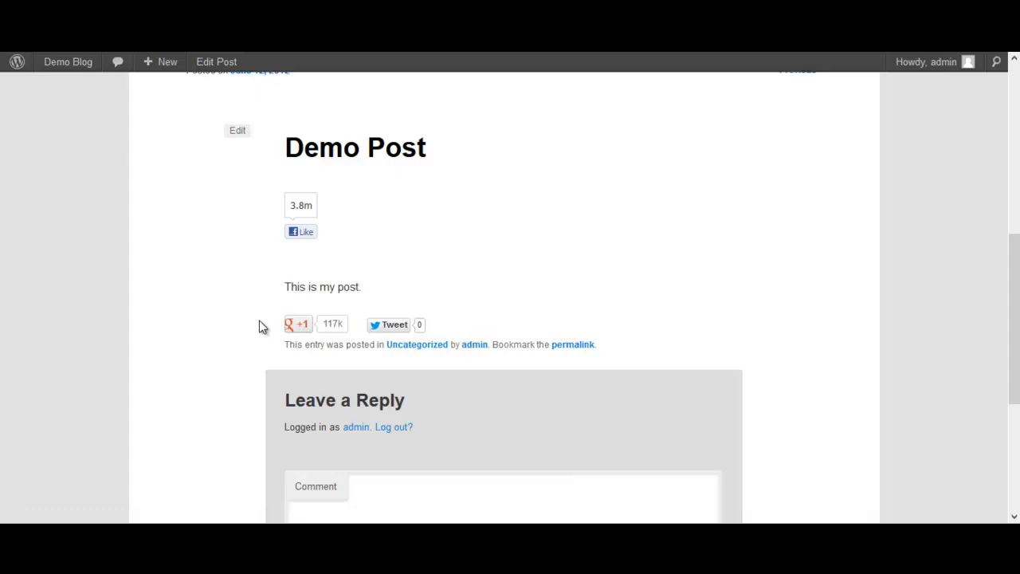
pyautogui.moveTo(266, 358)
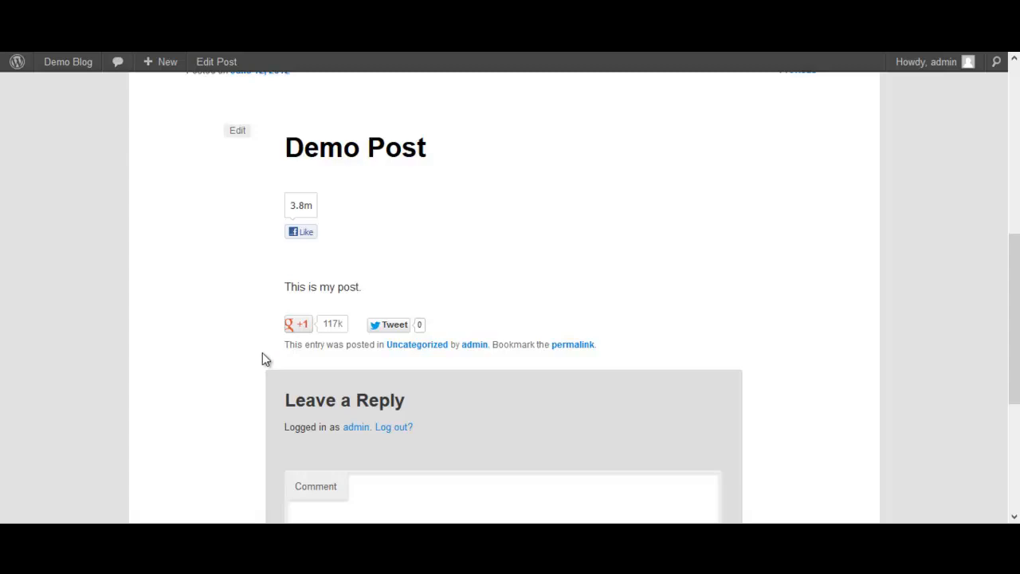
pyautogui.moveTo(406, 290)
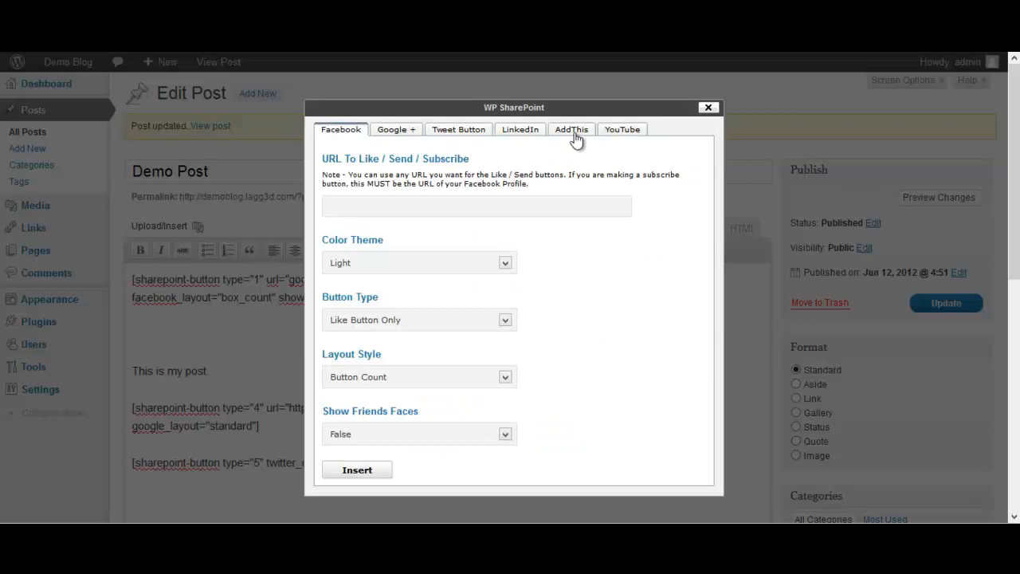
# Browse the YouTube, AddThis and LinkedIn tabs, then close WP SharePoint unchanged.
pyautogui.click(621, 129)
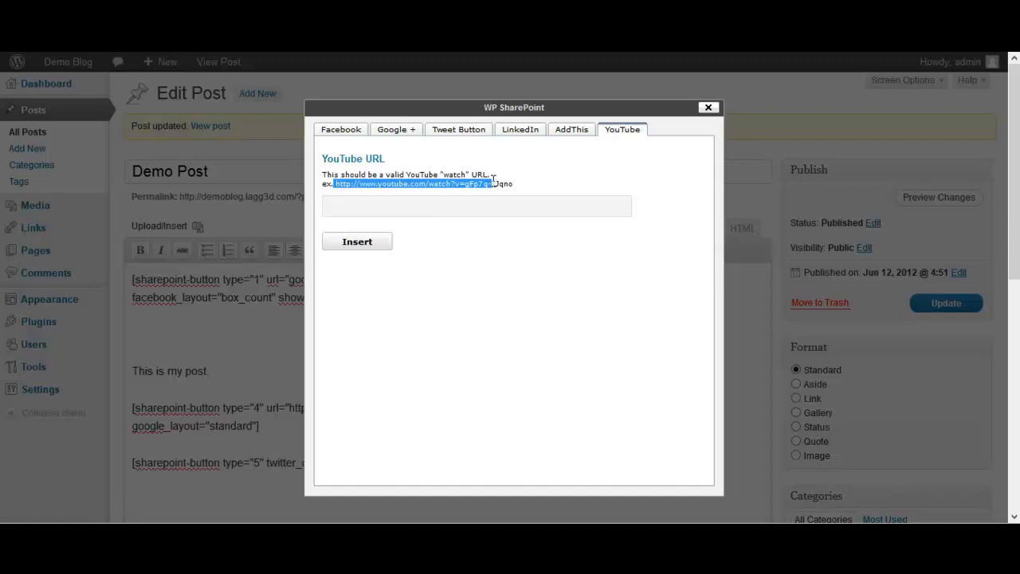
pyautogui.click(571, 129)
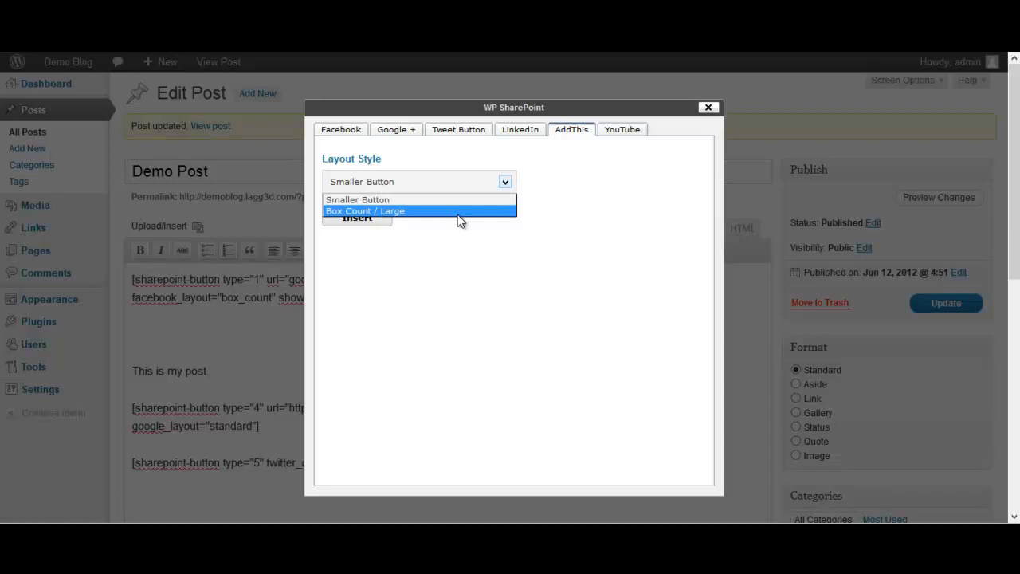
pyautogui.click(520, 129)
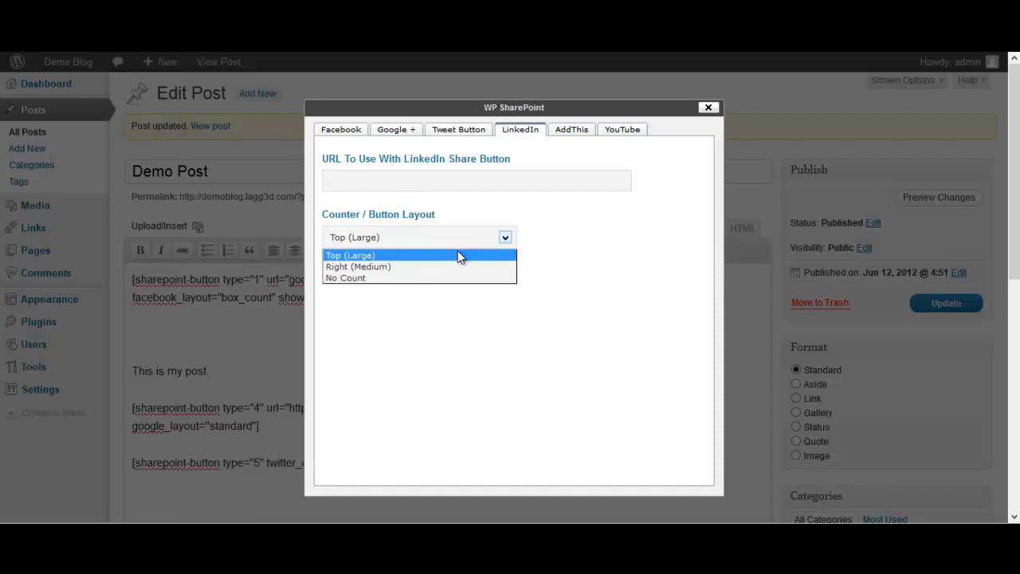
pyautogui.click(708, 107)
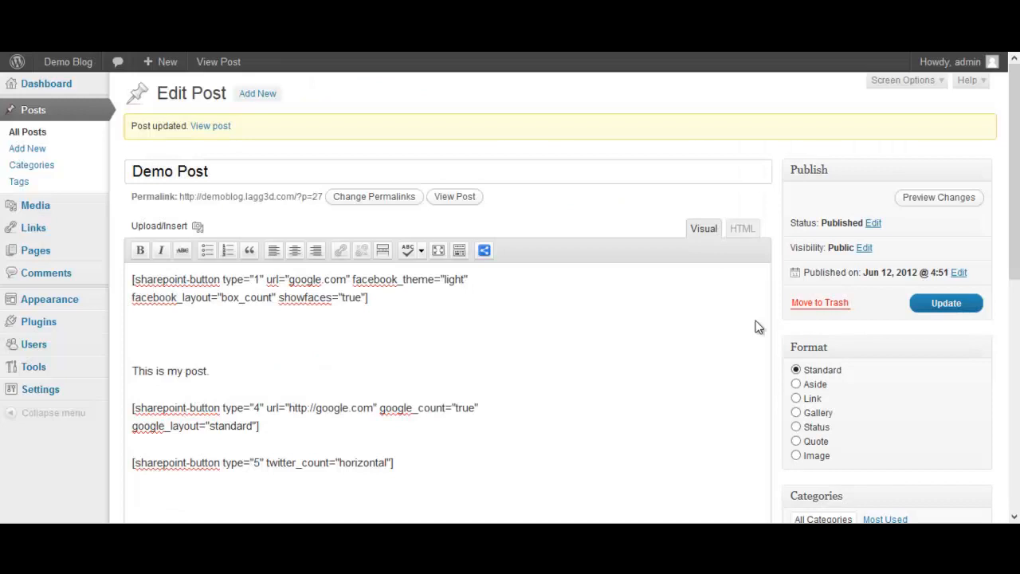